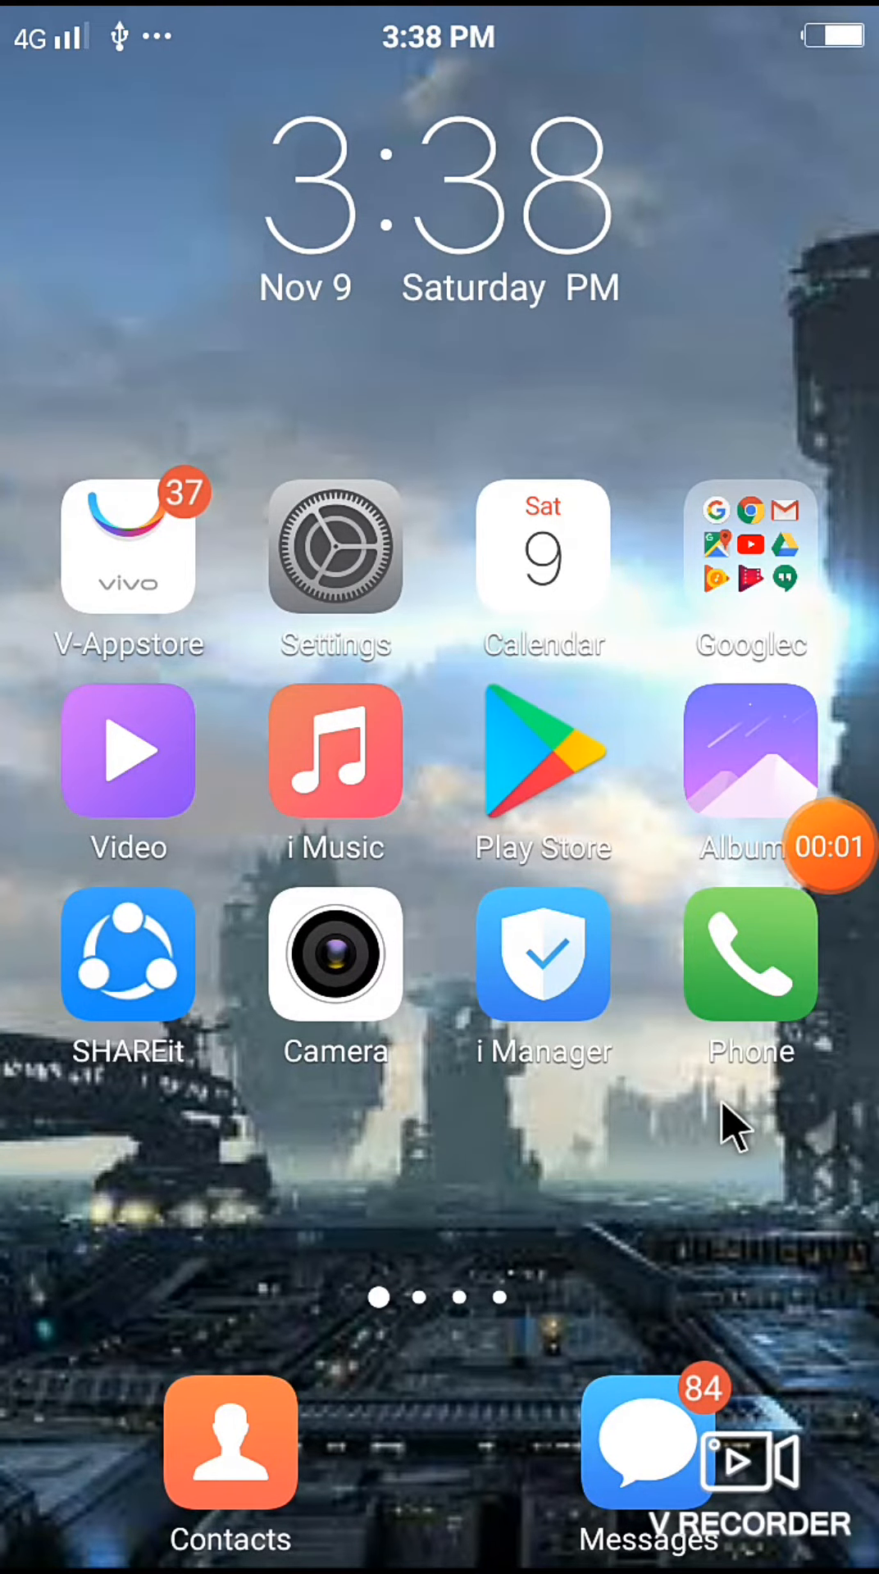
# Step: Launch PicsArt from the photo-apps folder on the second home page
pyautogui.hscroll(-3)
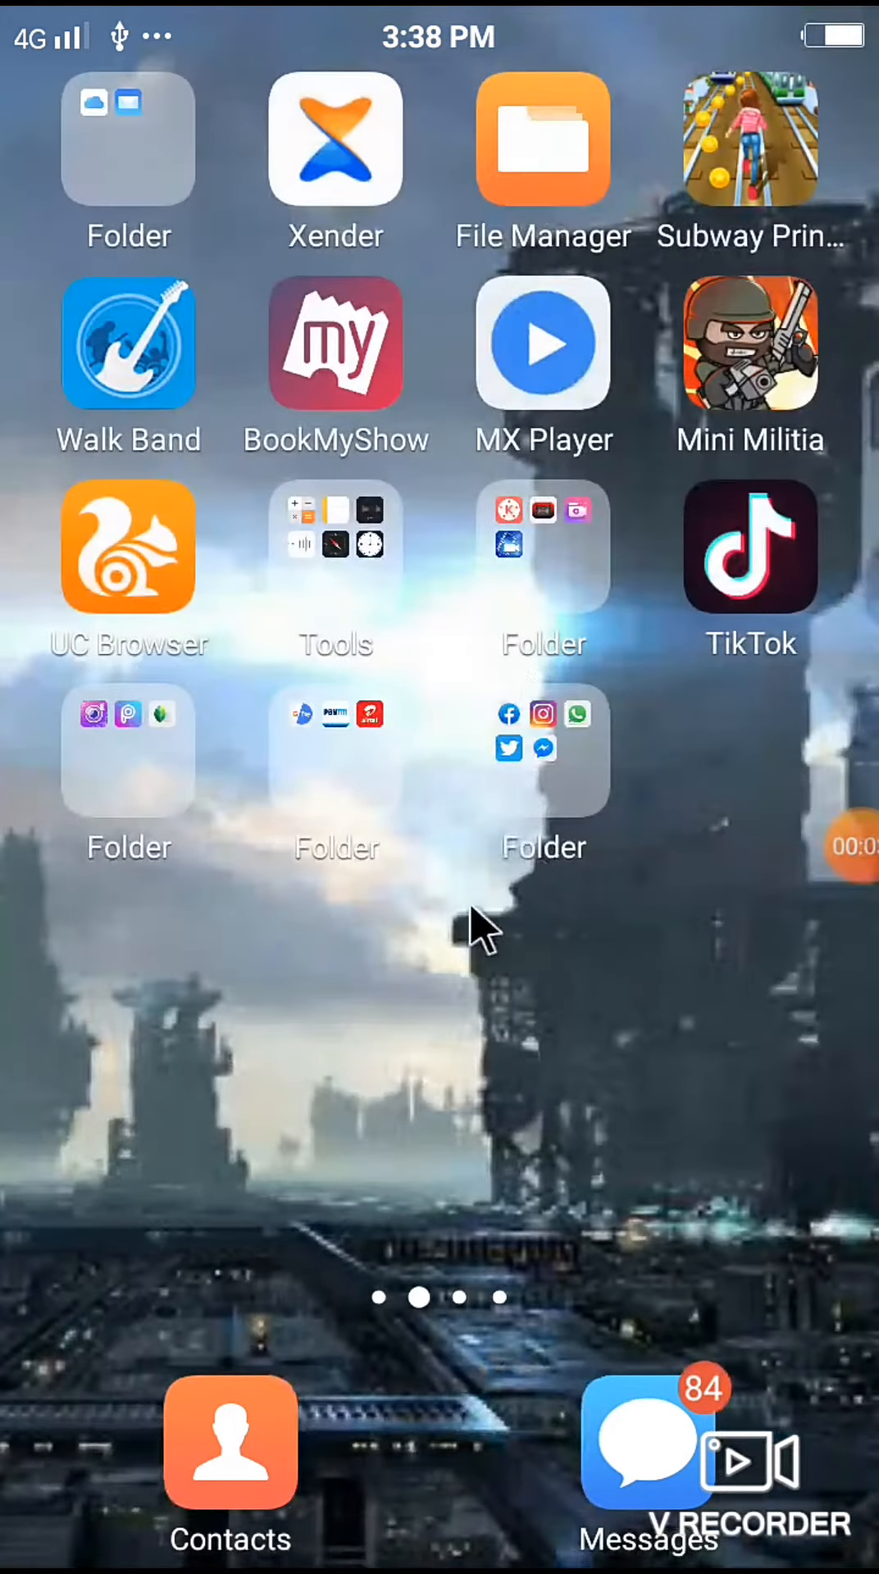
pyautogui.click(128, 748)
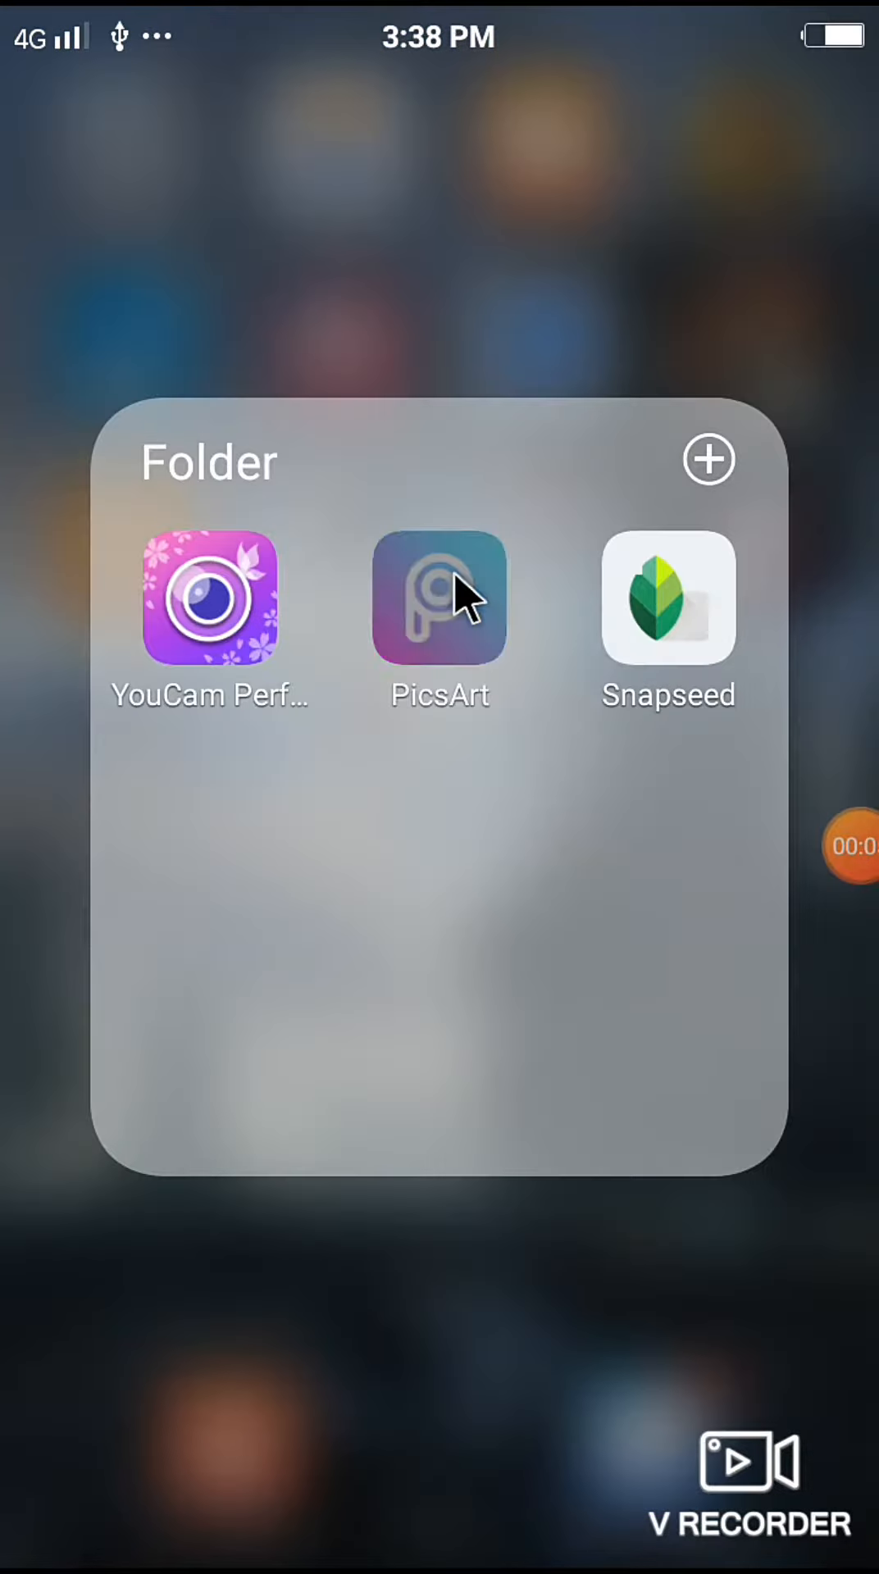
pyautogui.click(440, 600)
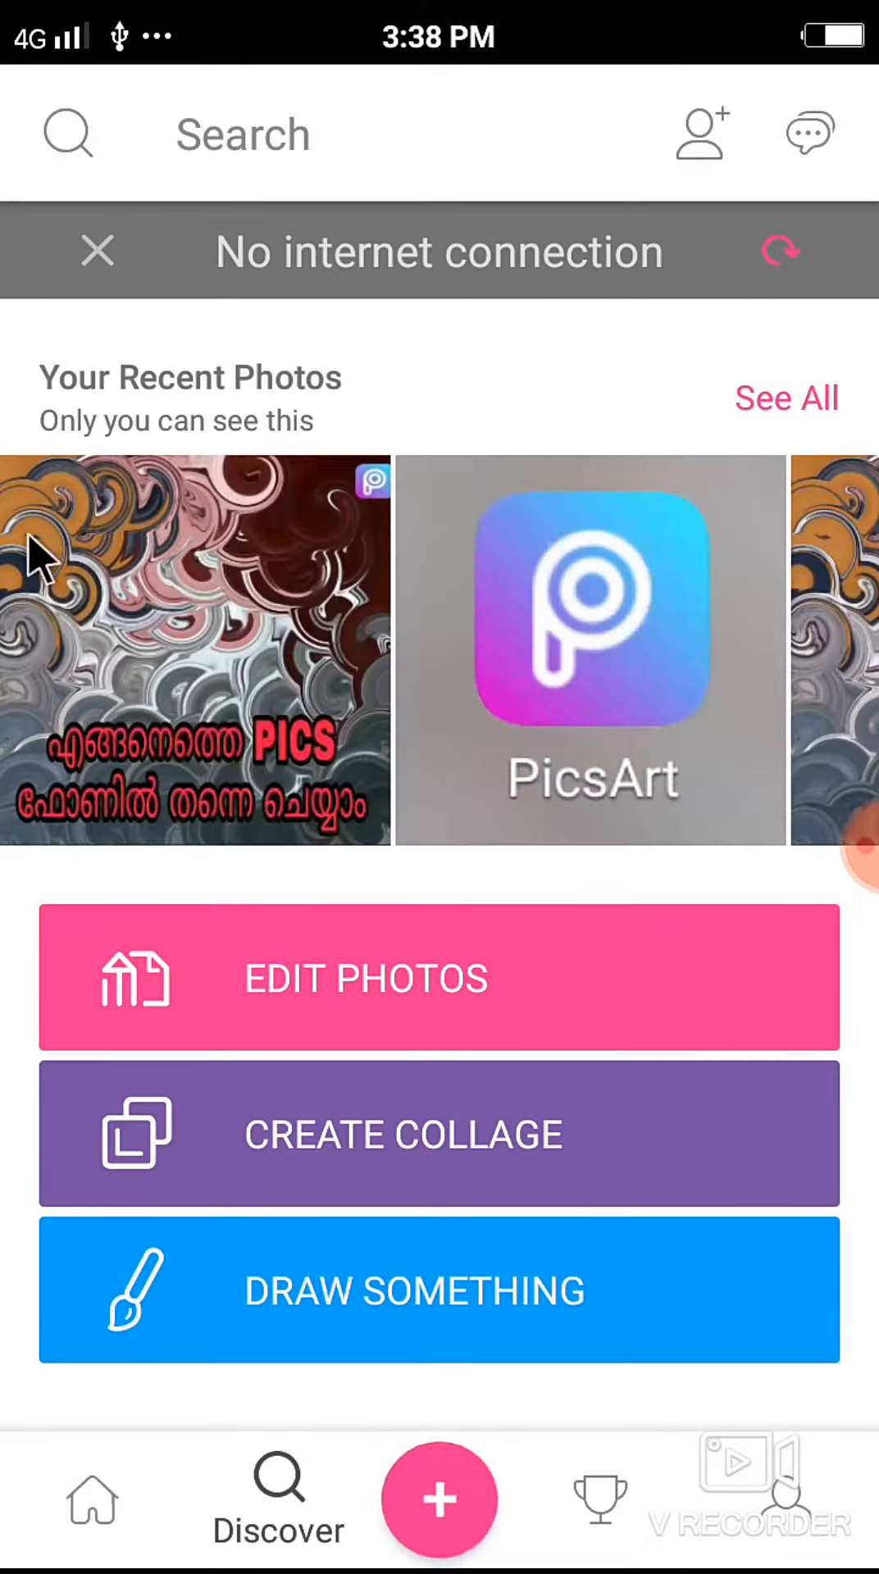
# Step: Start Edit Photos and pick the white dog on concrete photo from the gallery
pyautogui.hscroll(-3)
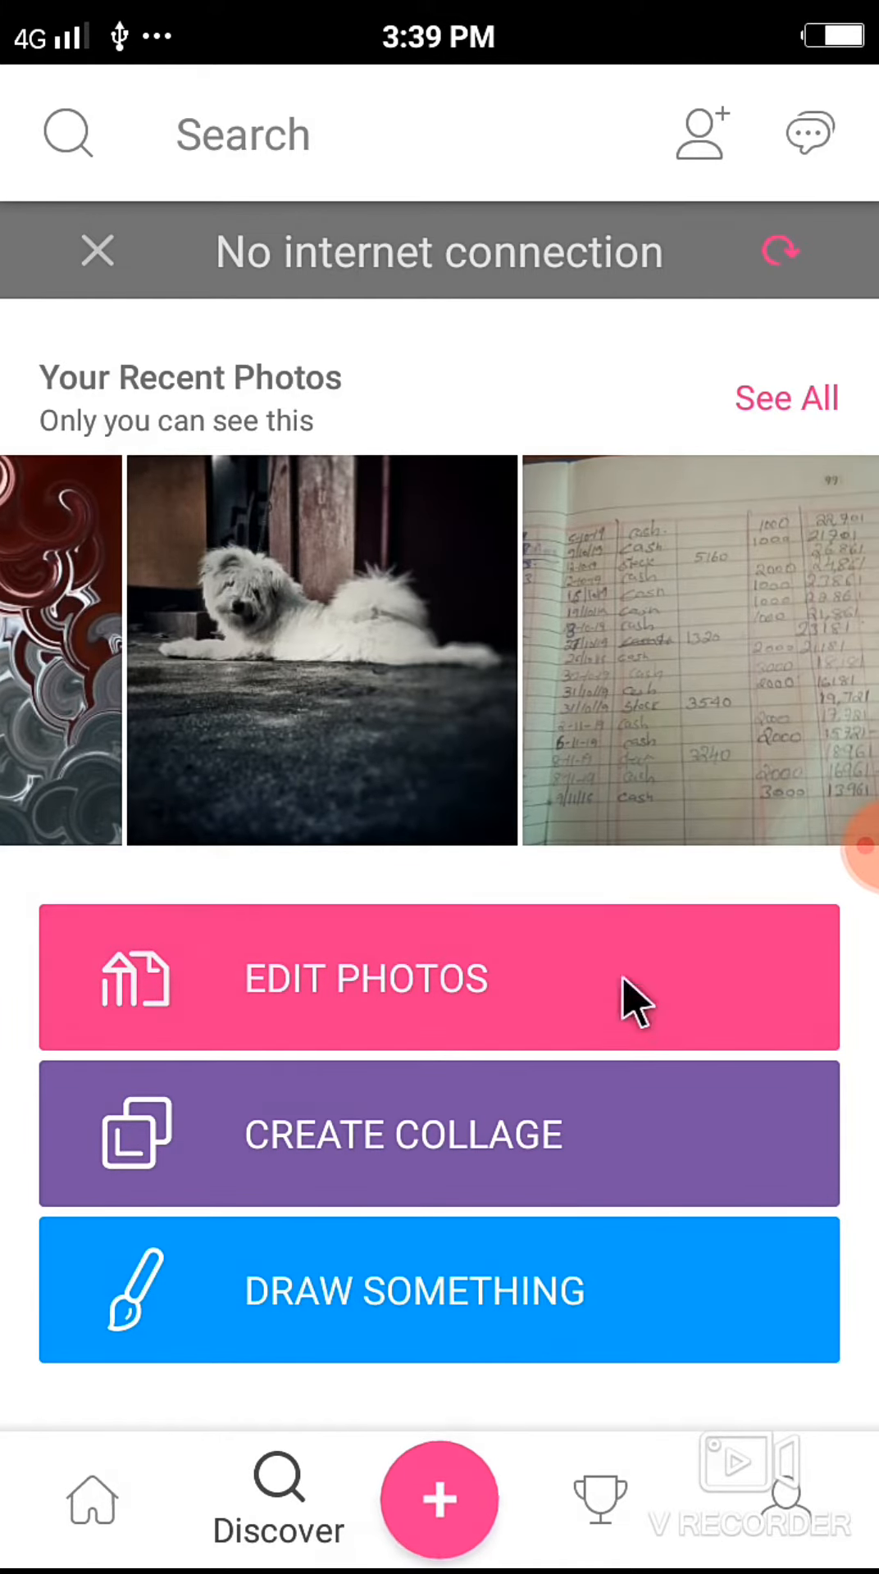
pyautogui.click(364, 977)
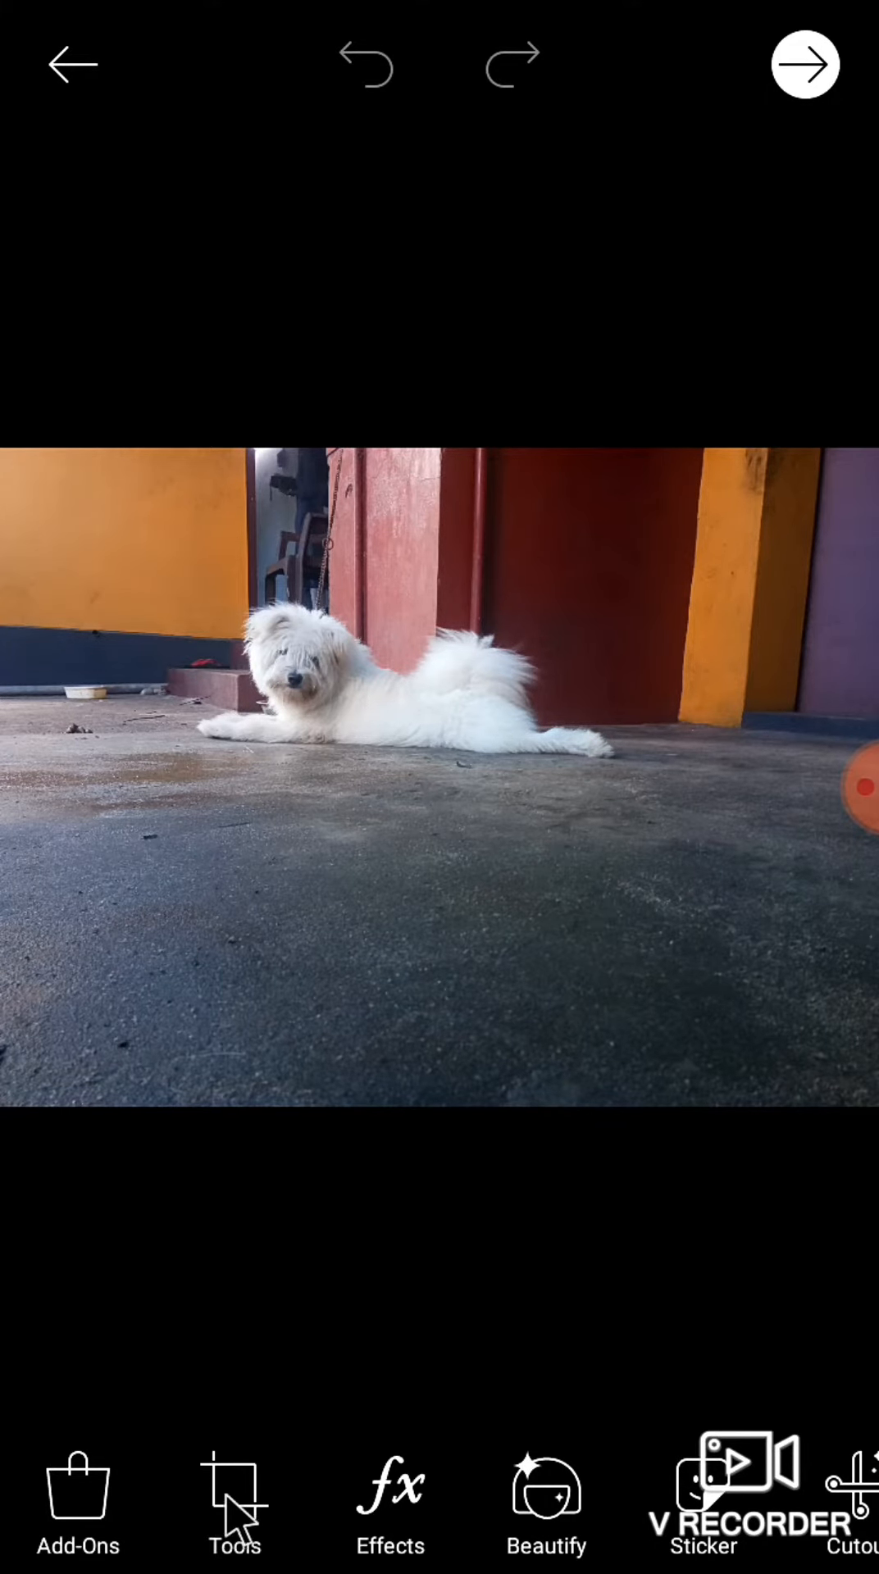
# Step: Enter the Stretch tool with its warp, swirl, squeeze, inflate and restore options
pyautogui.click(234, 1500)
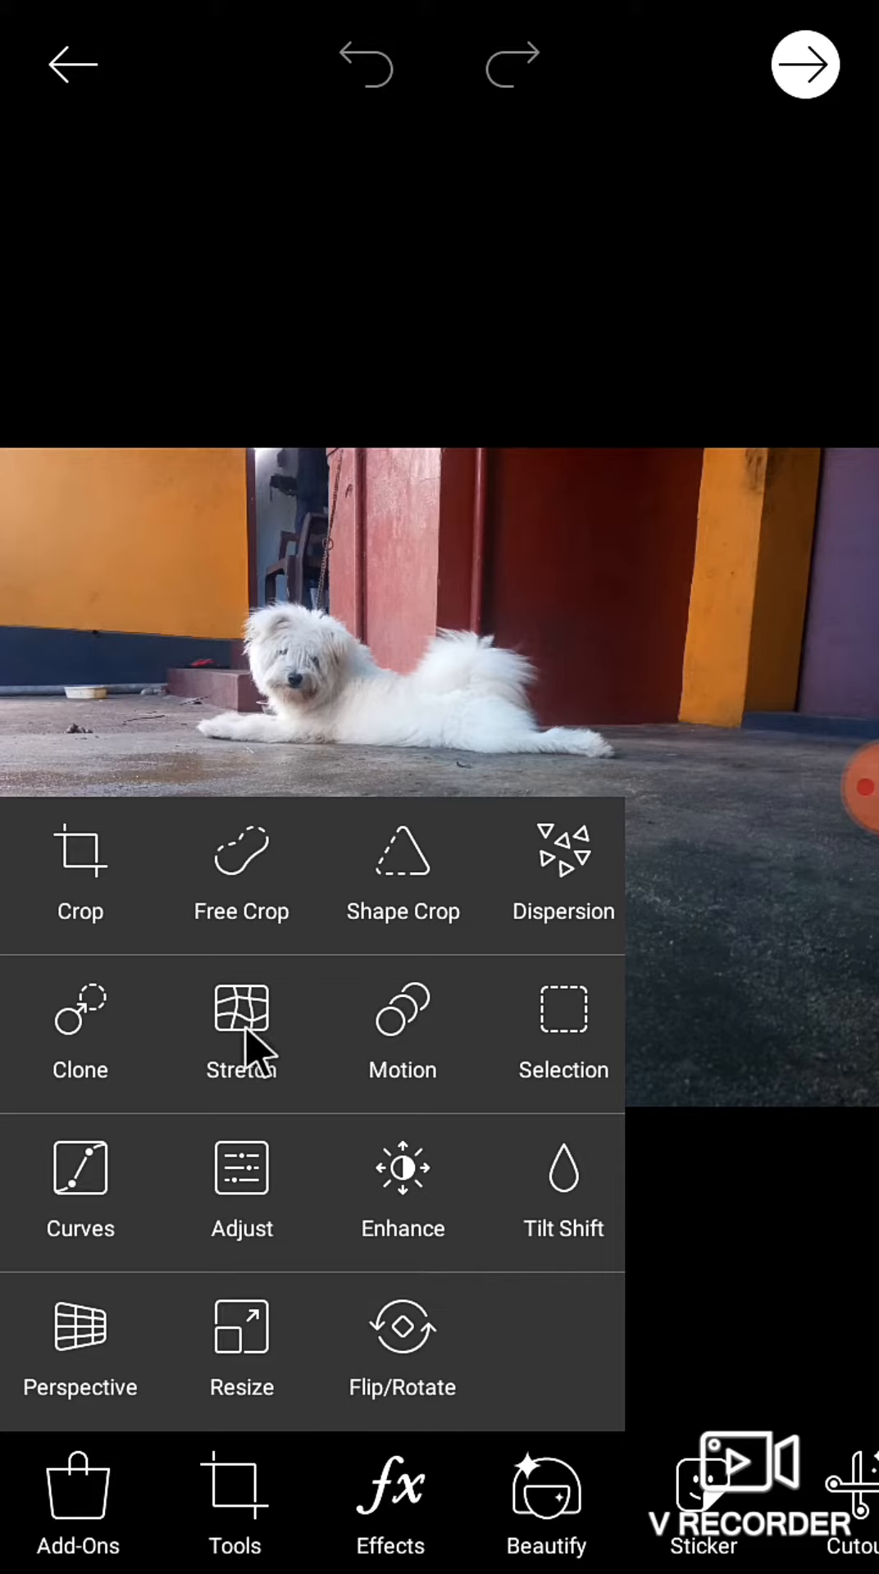
pyautogui.click(241, 1029)
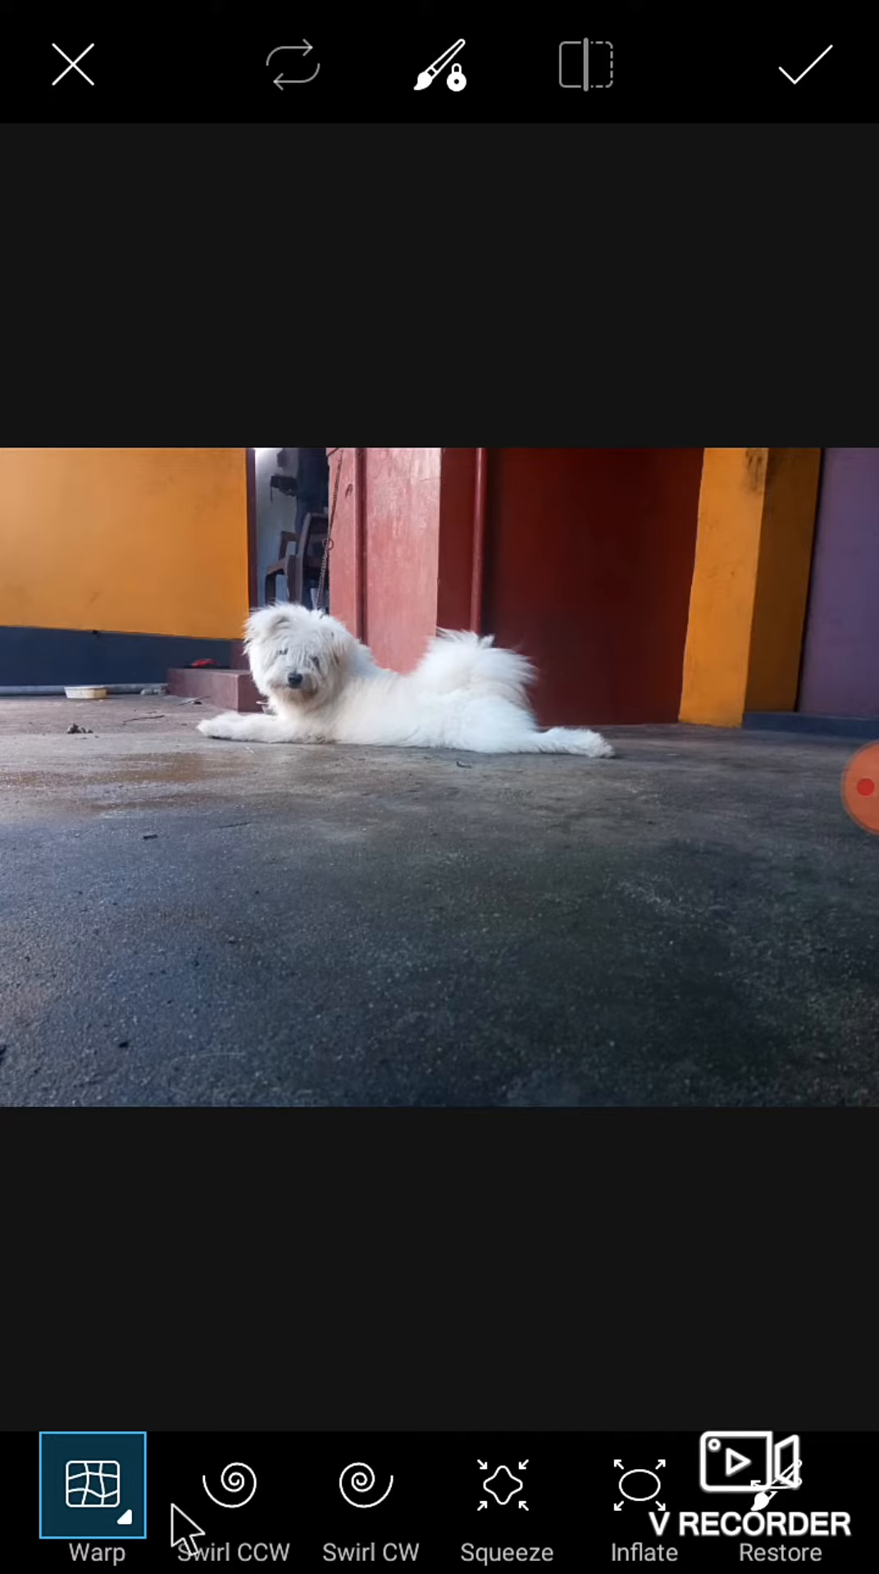
# Step: Choose Swirl CCW and confirm its Size 80 and Power 50 settings
pyautogui.click(231, 1484)
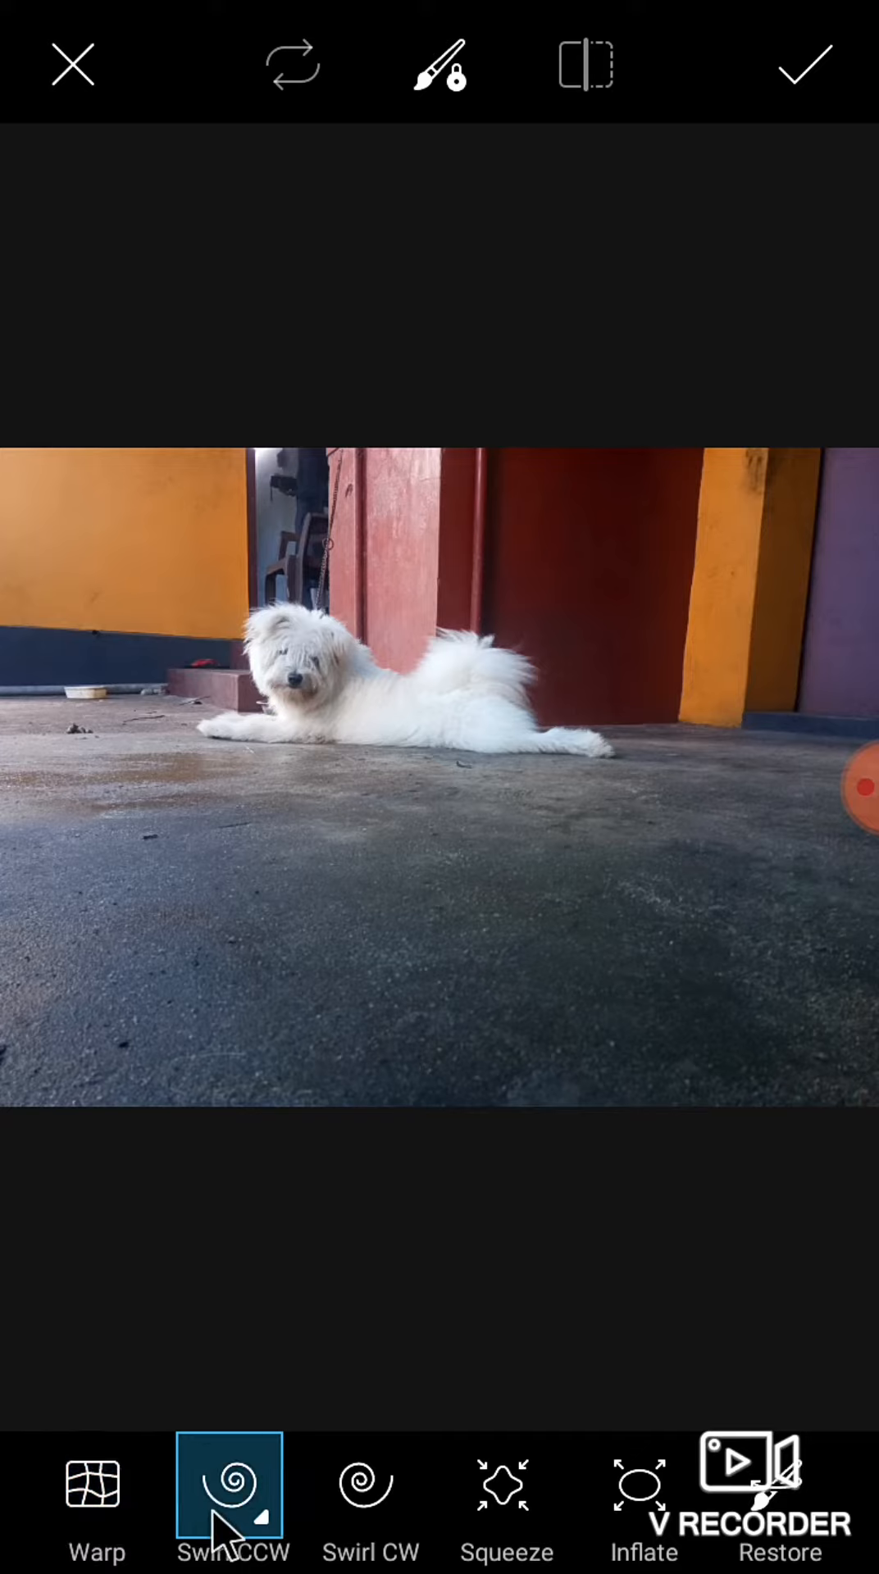
pyautogui.click(233, 1487)
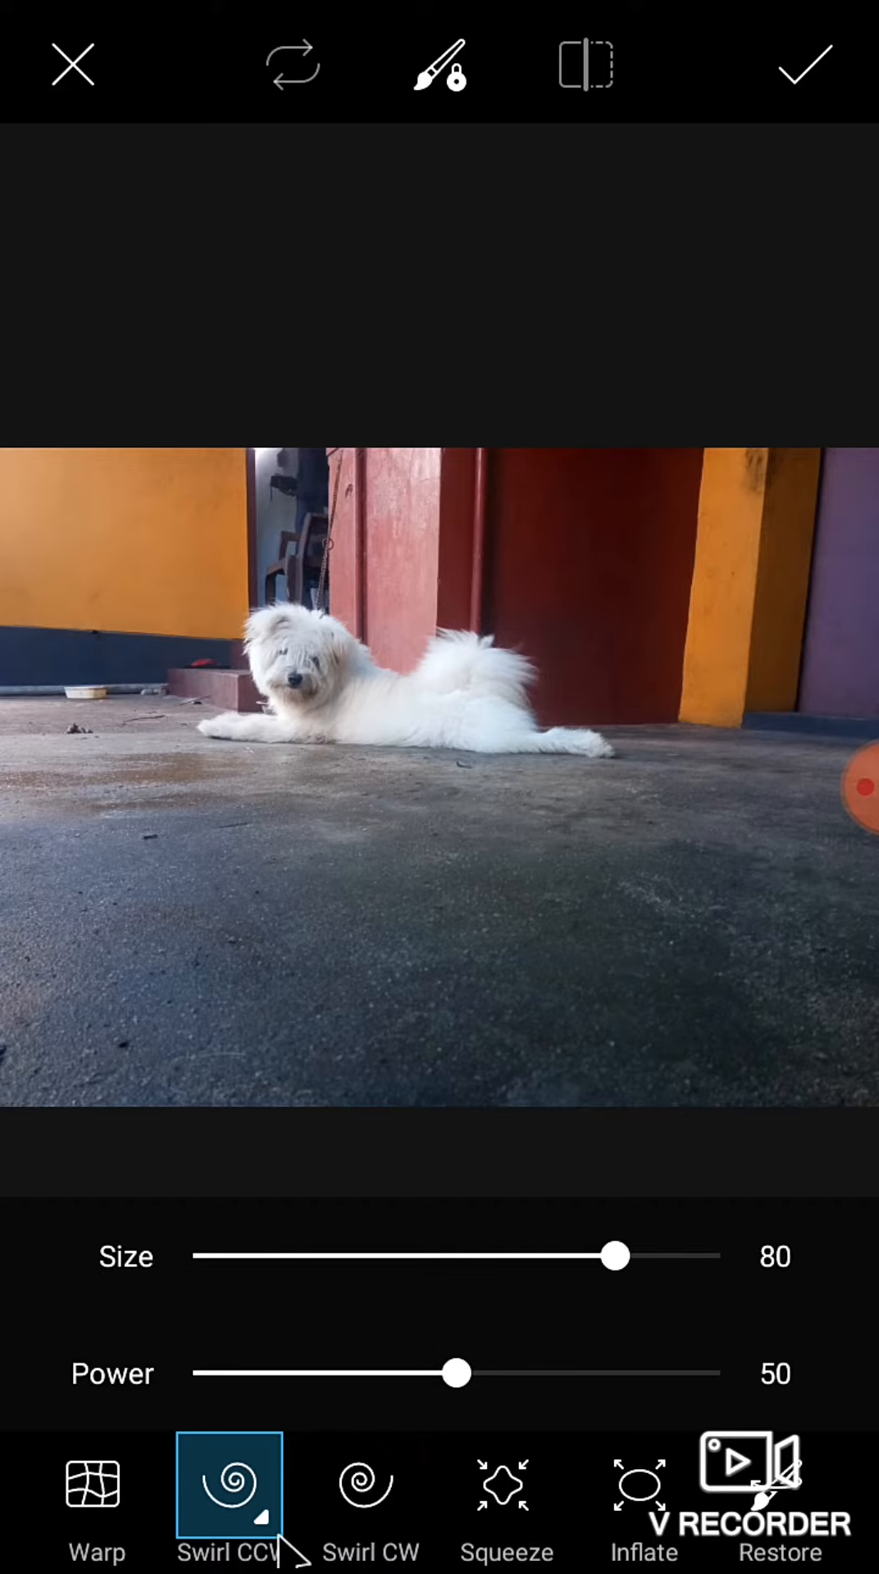
pyautogui.click(302, 692)
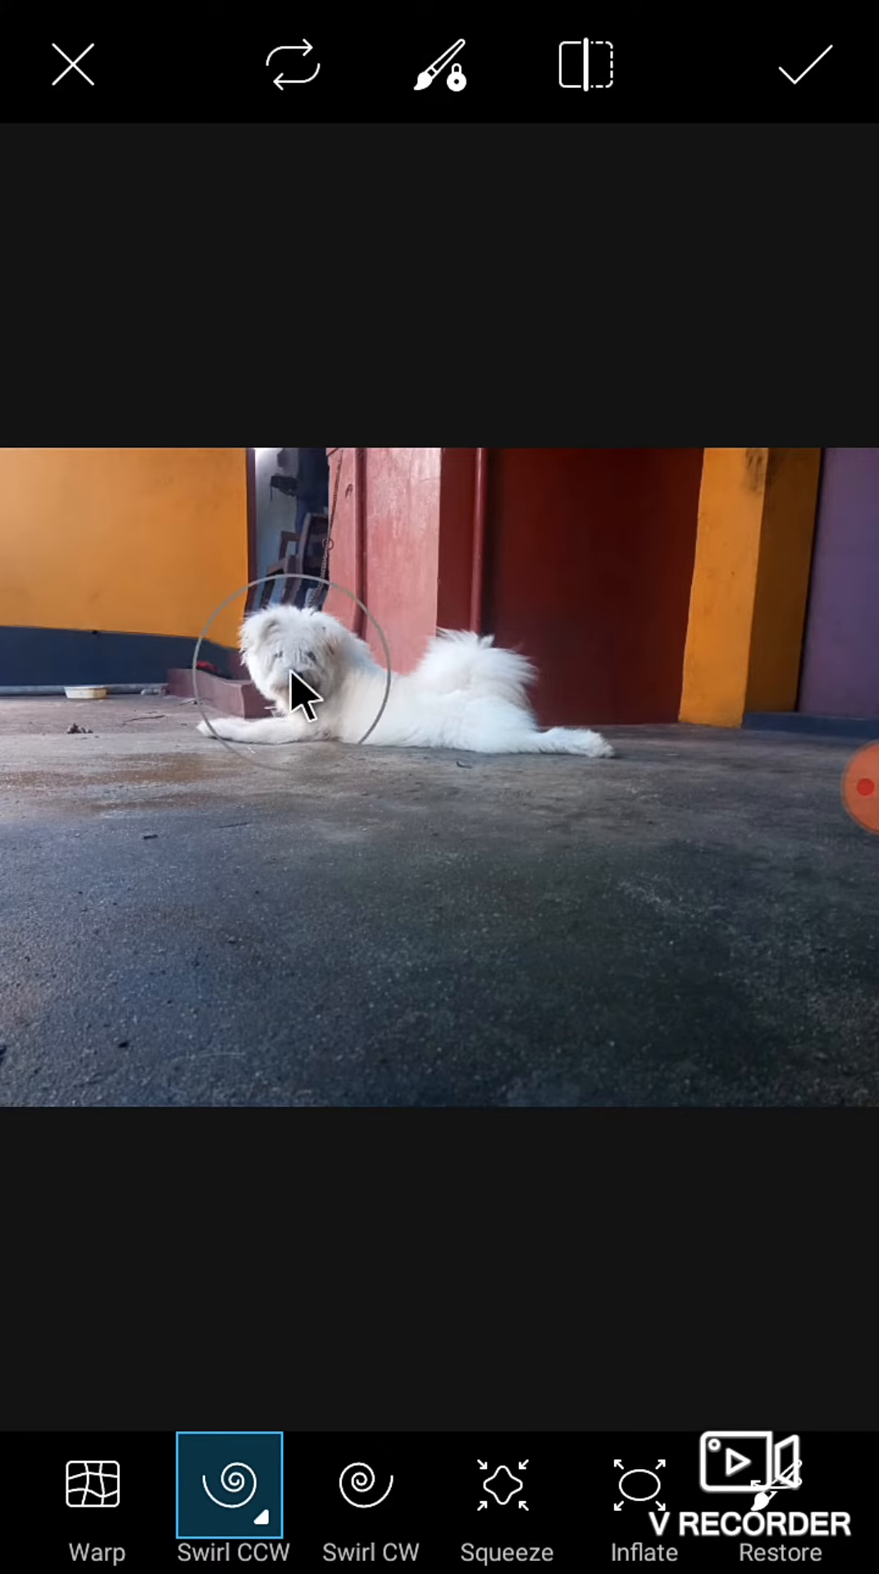
# Step: Twist CCW and CW swirls into the dog's head, tail and the floor below
pyautogui.click(302, 692)
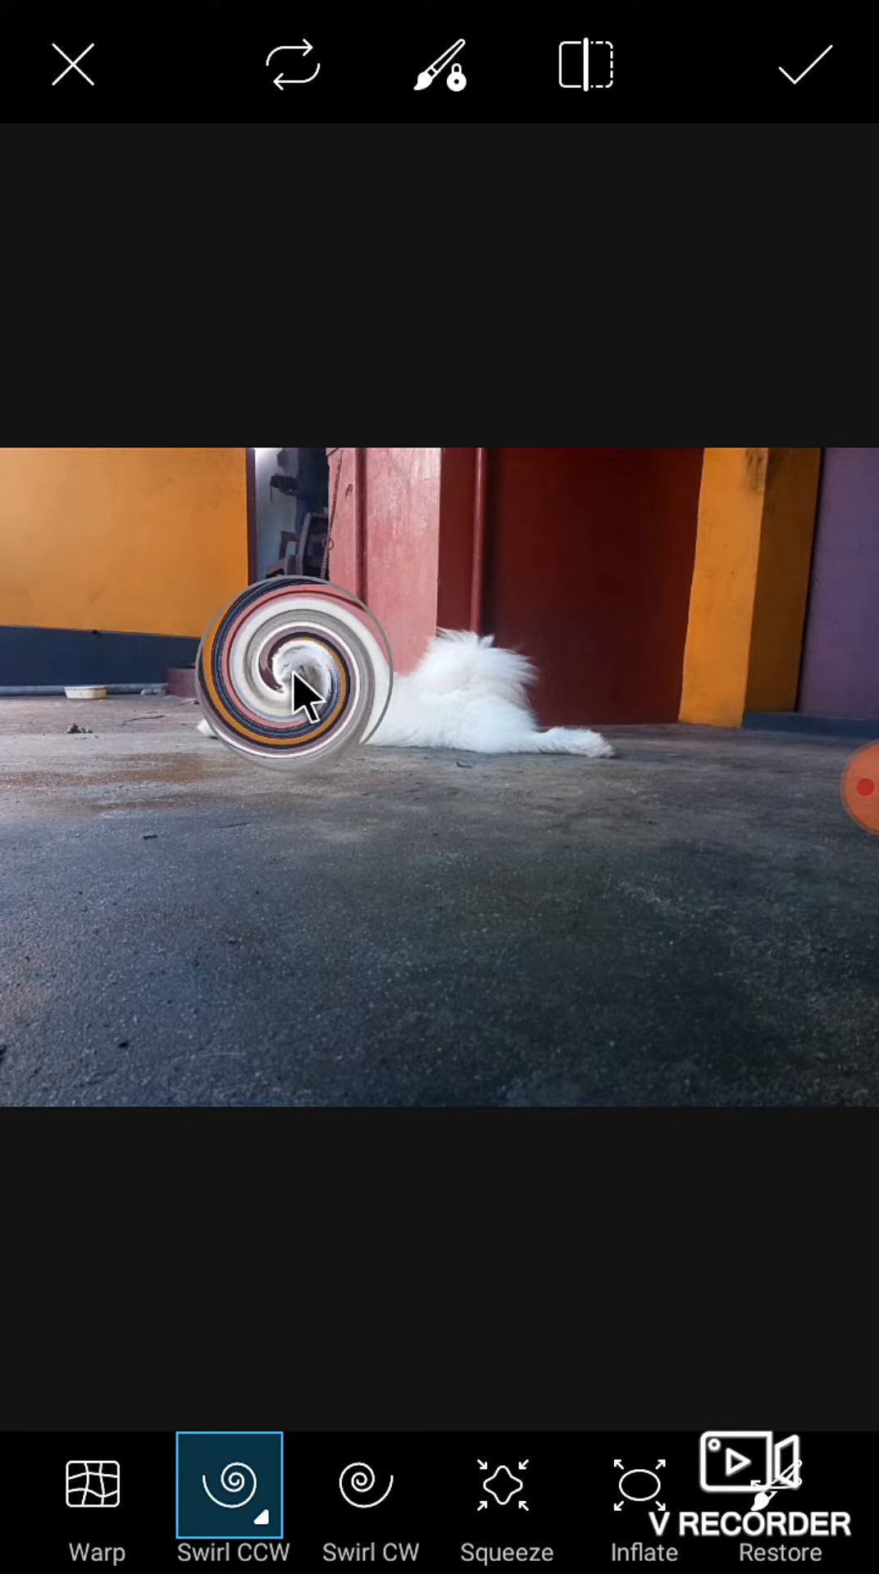
pyautogui.click(297, 692)
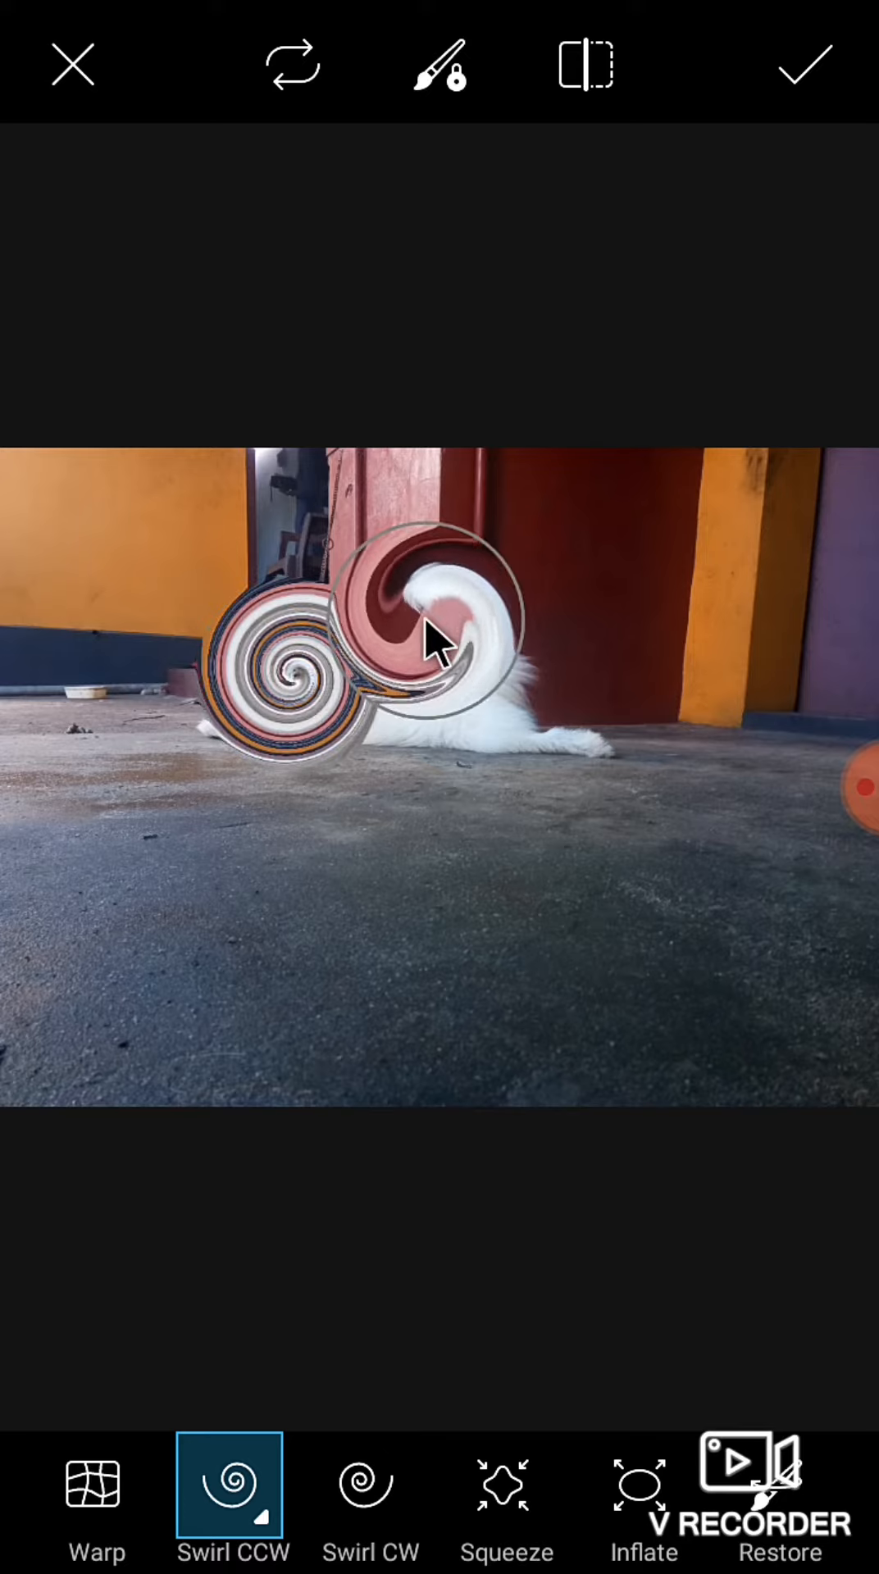
pyautogui.click(431, 642)
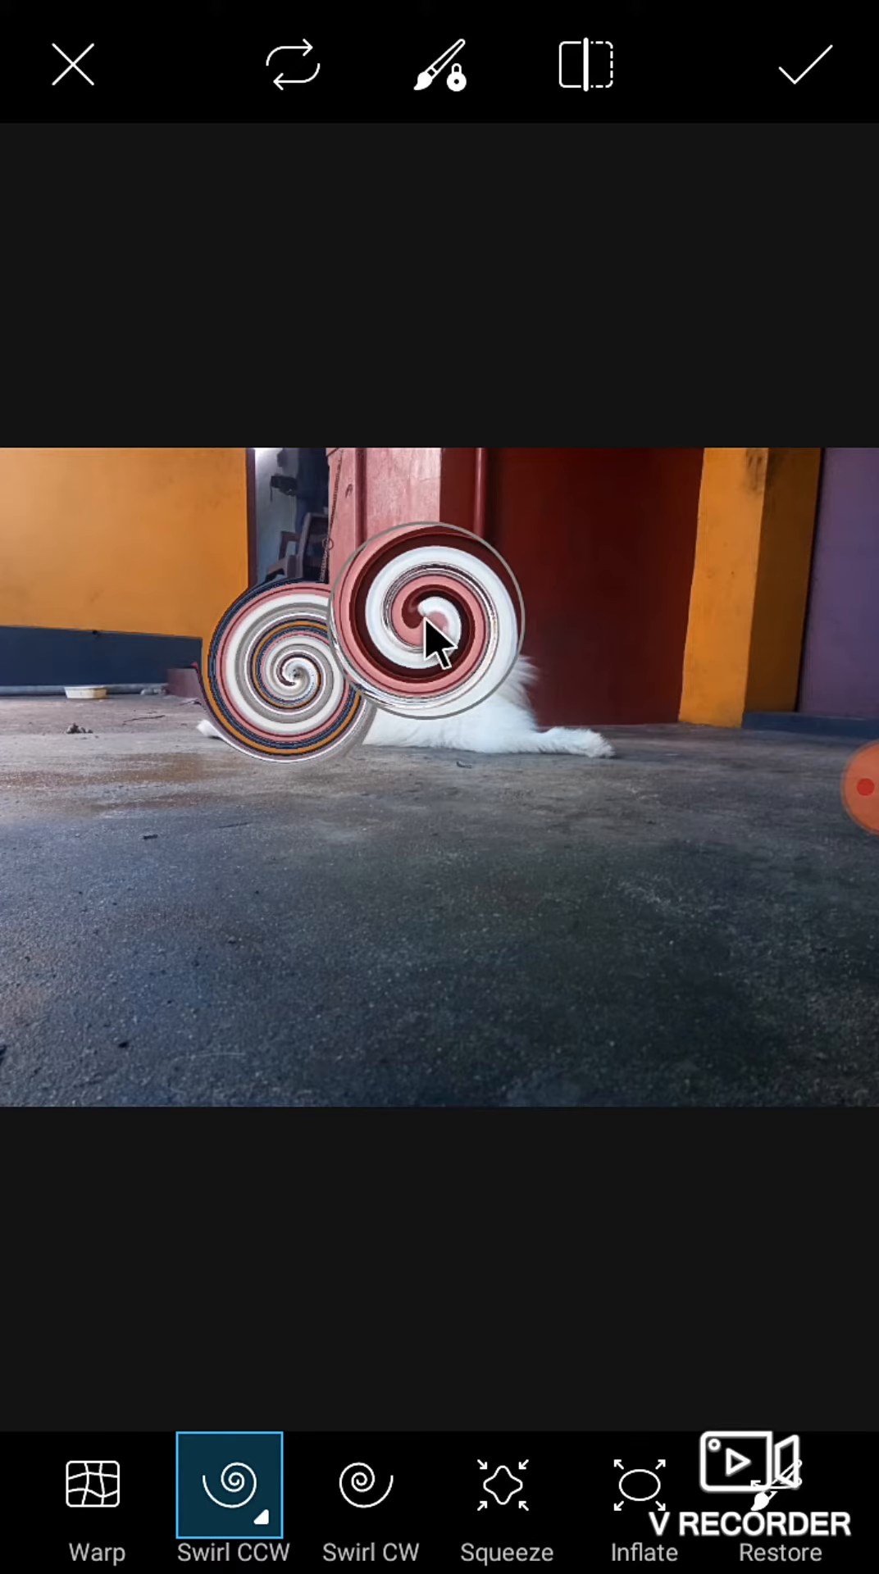
pyautogui.click(368, 1484)
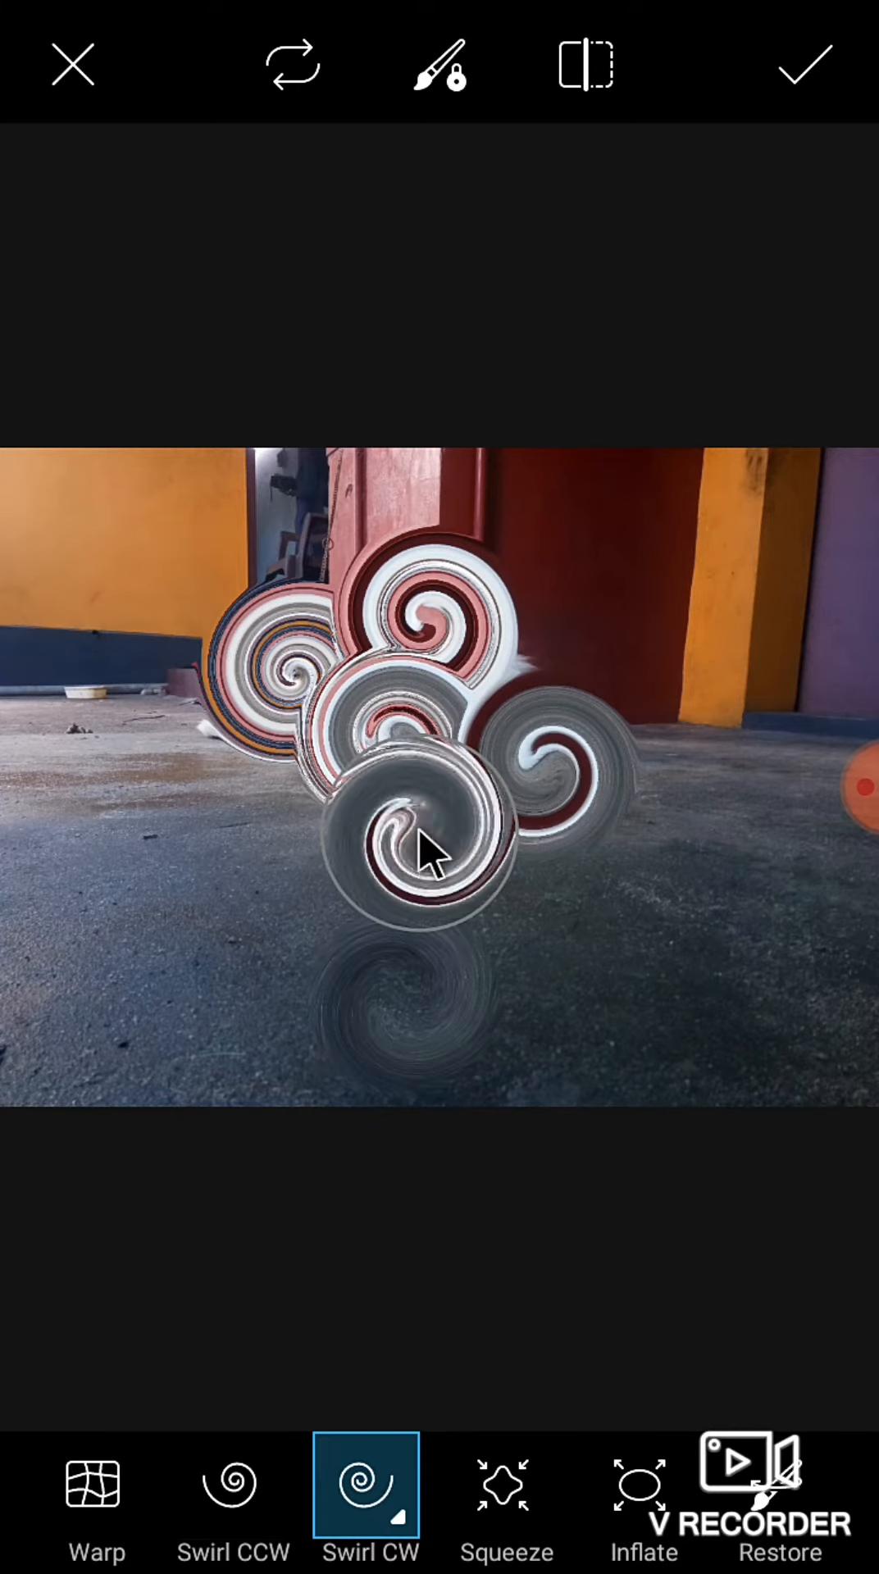
pyautogui.click(233, 1484)
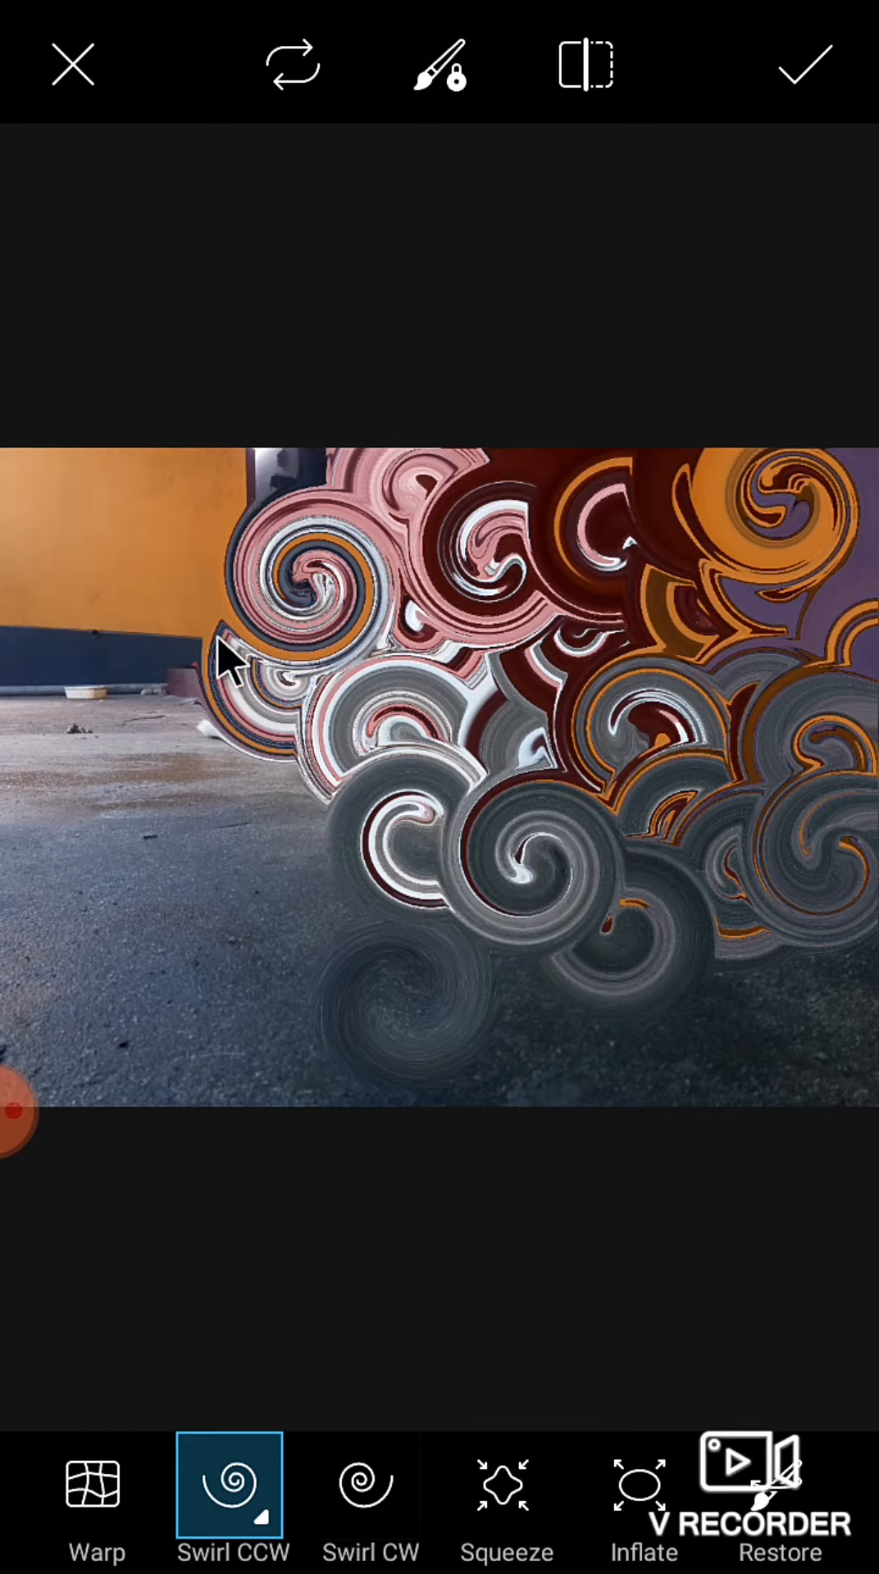
# Step: Swirl the left side, lower left and orange top area until the whole photo is covered
pyautogui.click(85, 628)
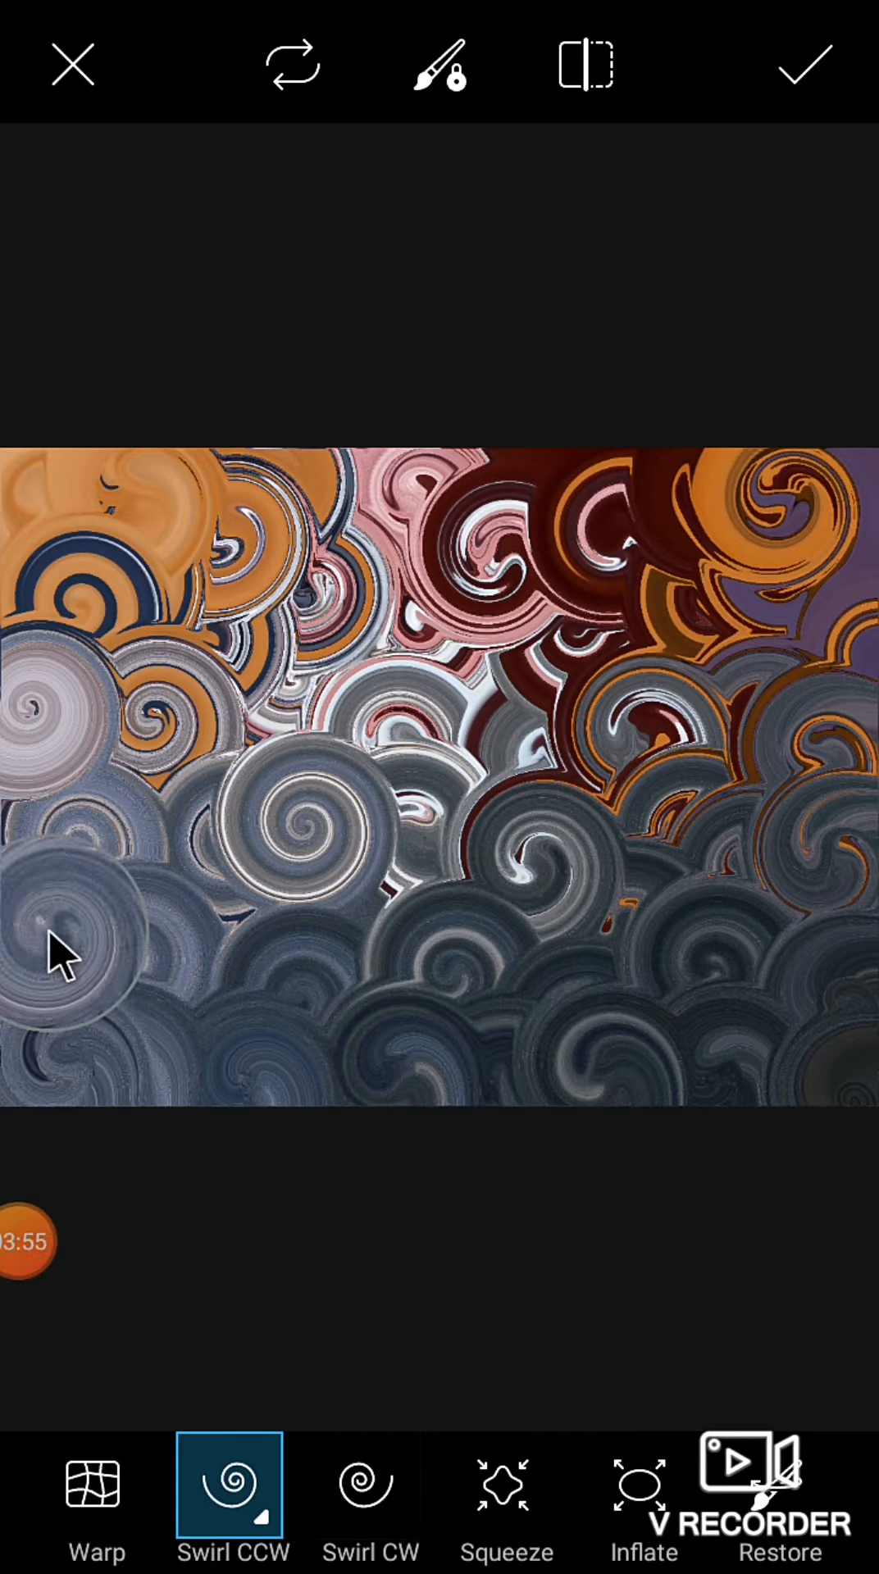
pyautogui.click(502, 704)
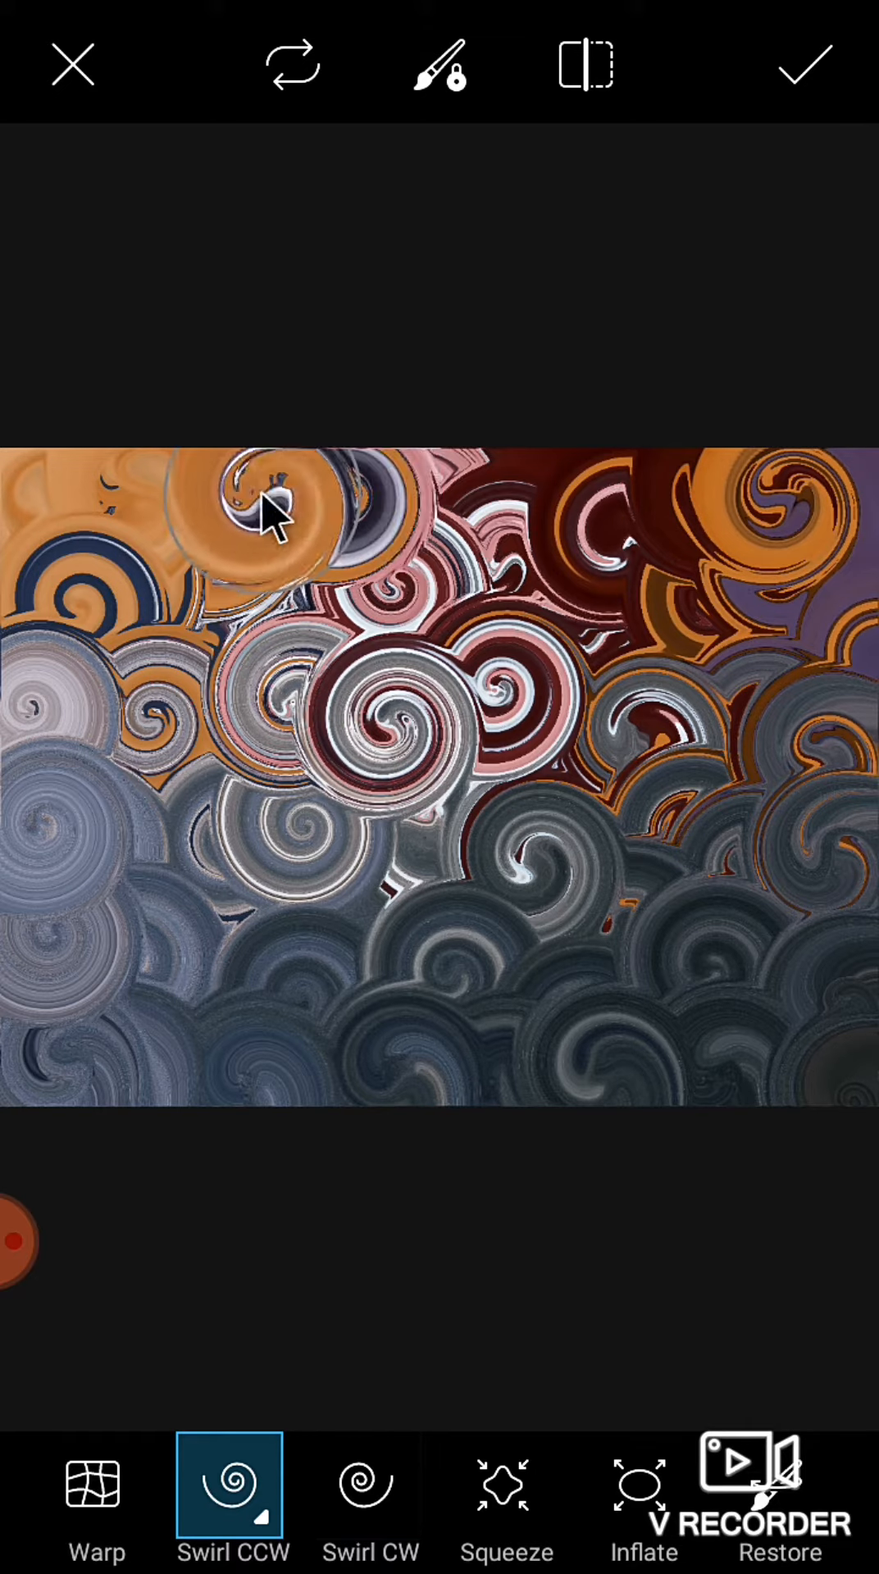
pyautogui.click(270, 511)
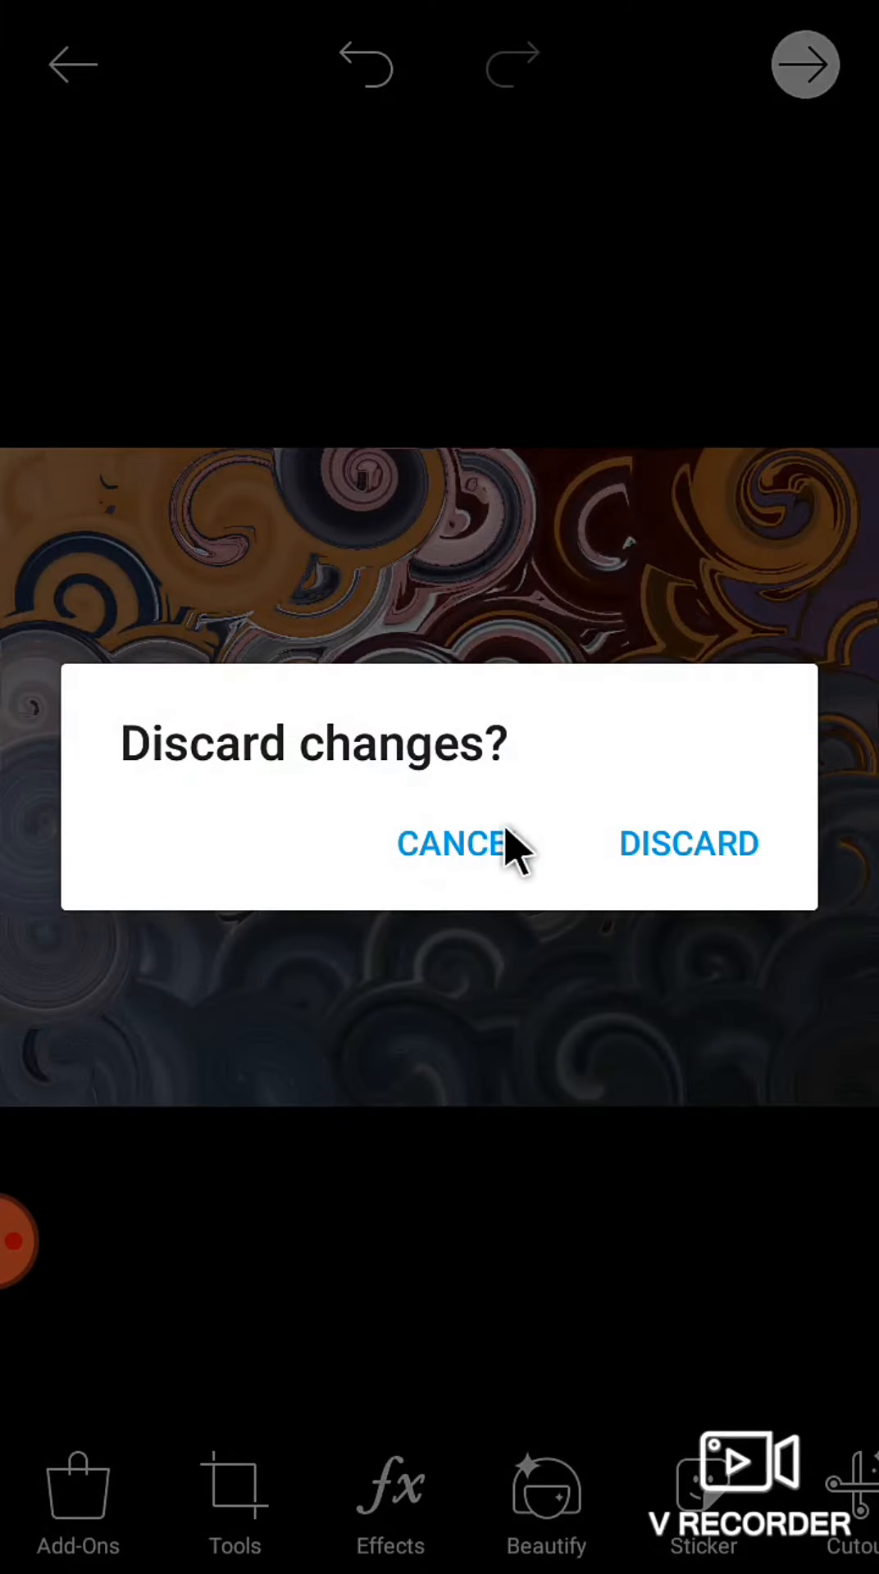
# Step: Cancel the Discard changes? prompt to keep the fully swirled photo
pyautogui.click(453, 842)
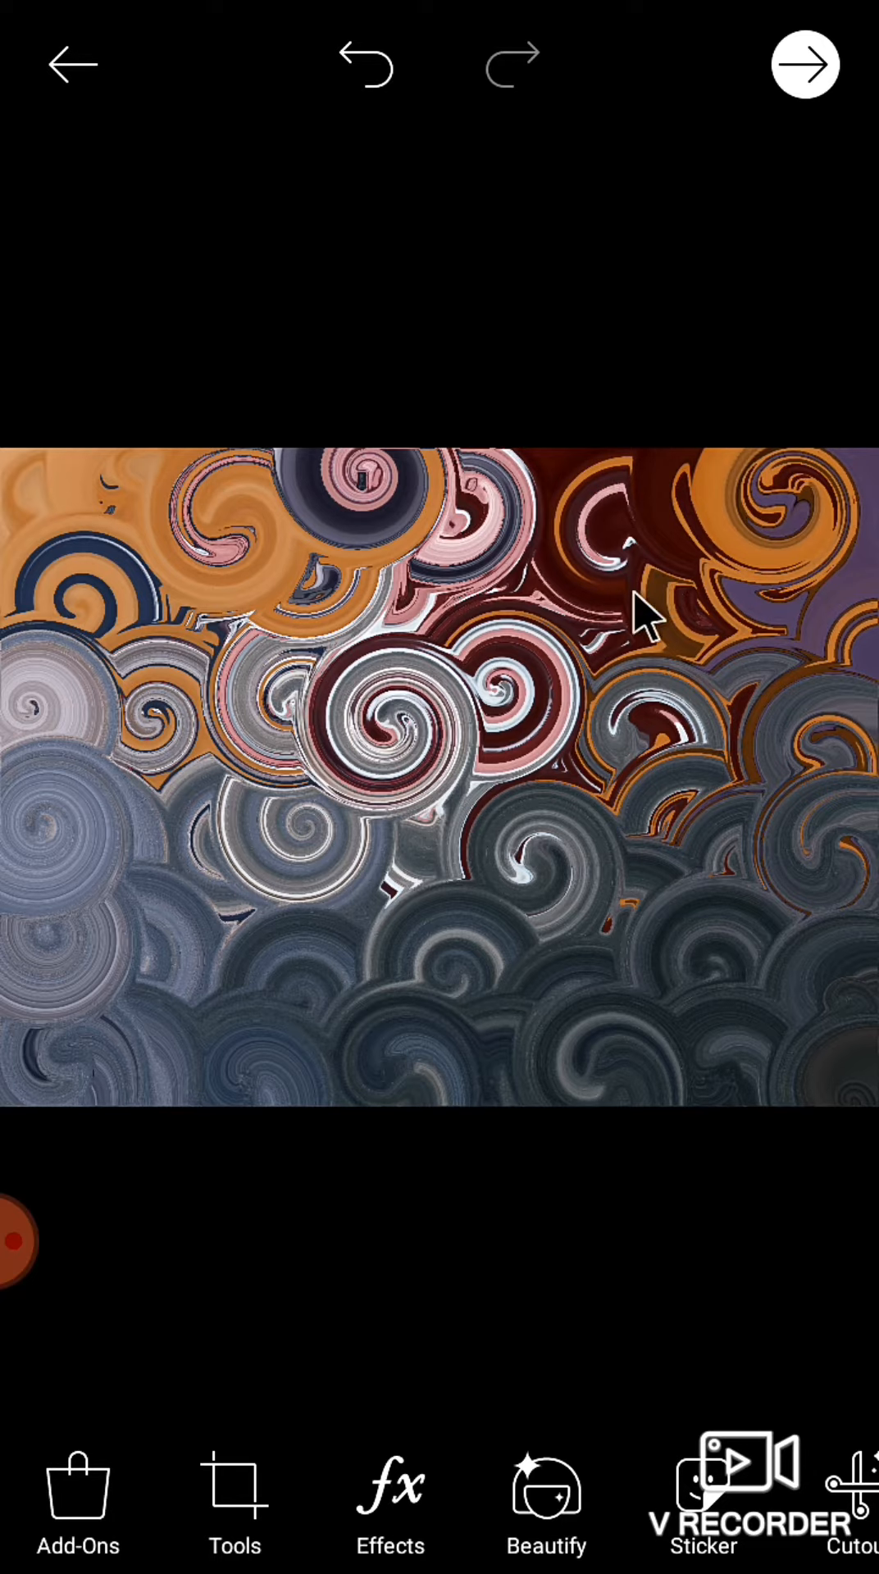
pyautogui.moveTo(723, 663)
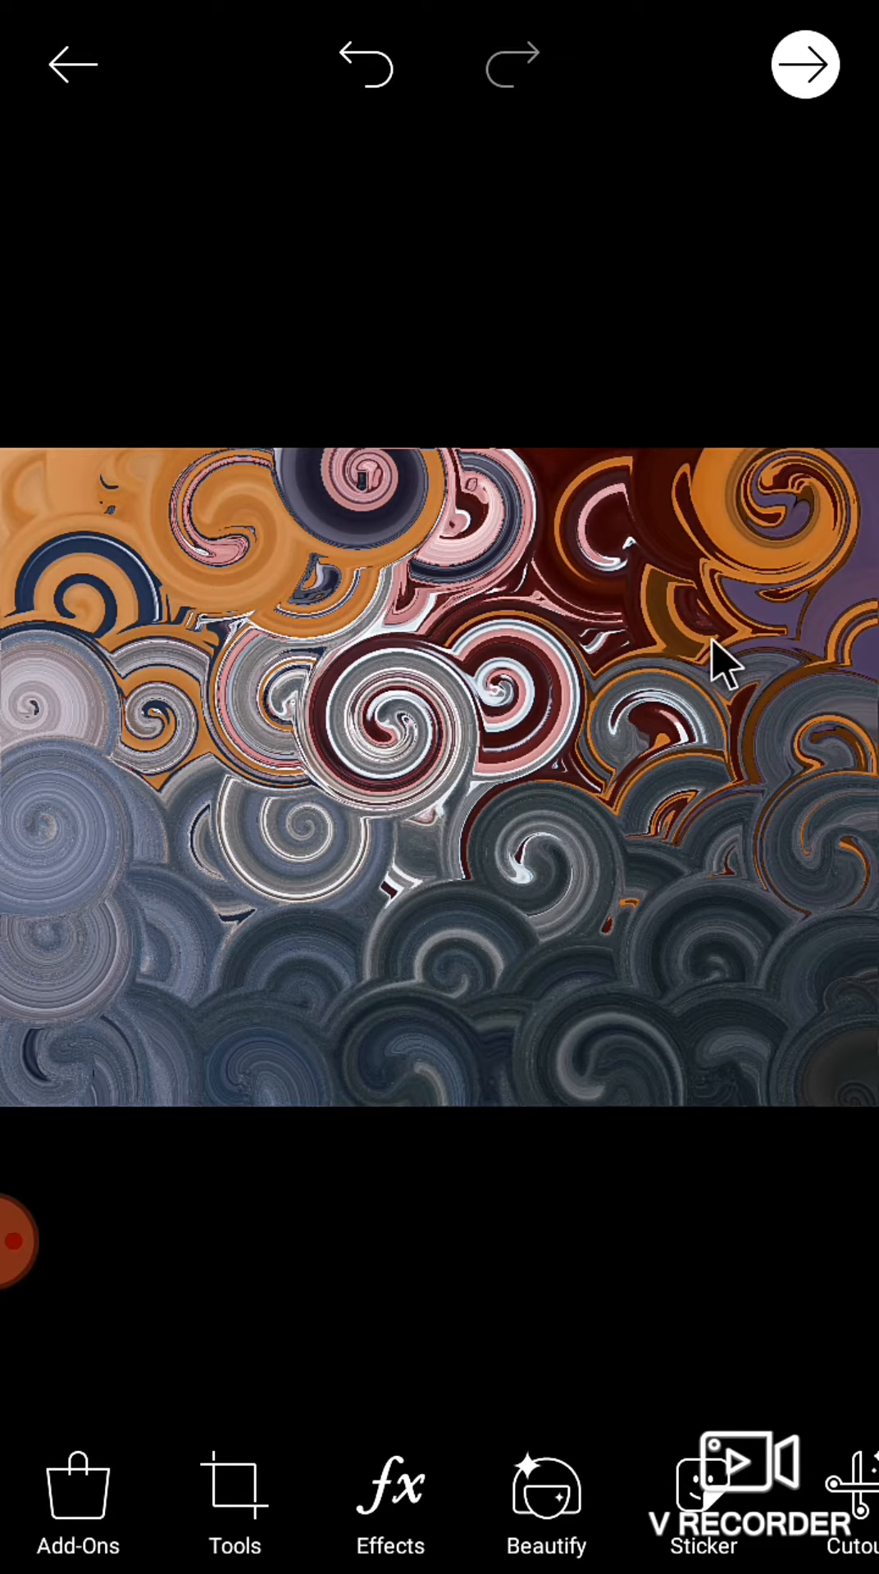